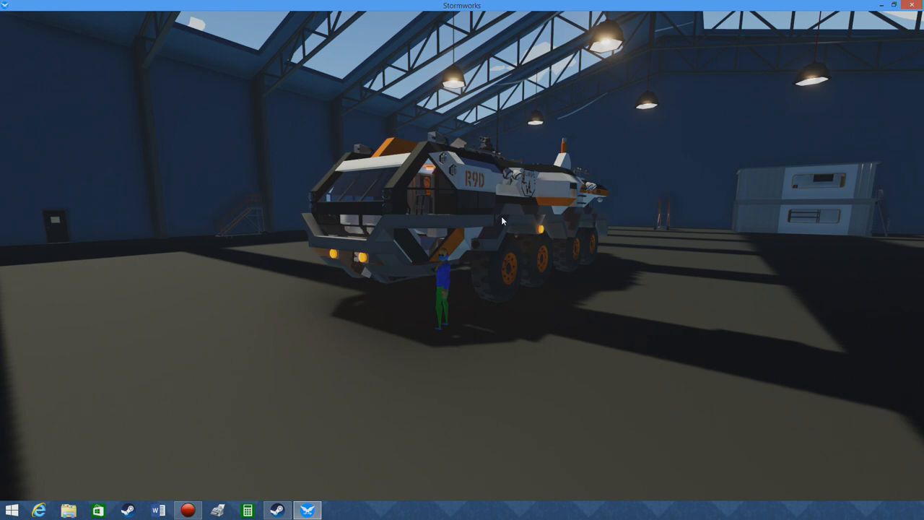
mouse_move(498, 222)
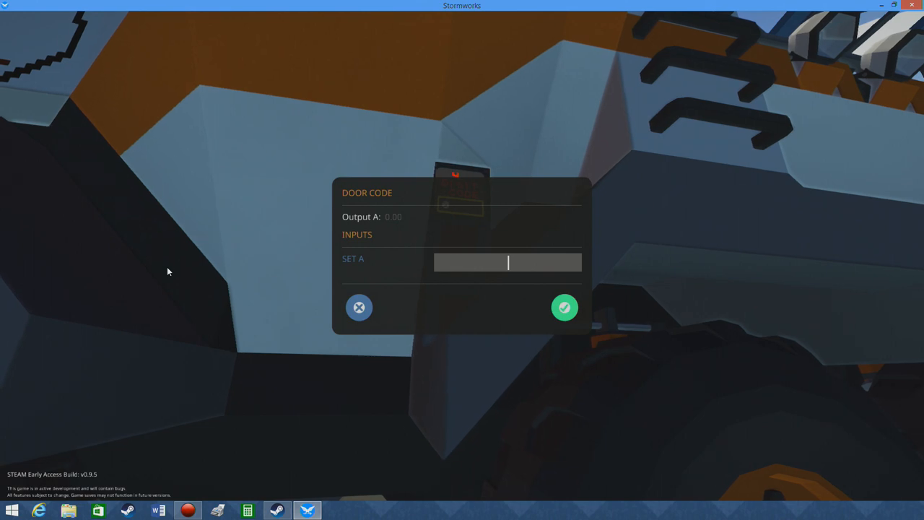
Step: Set the rover's door code to 8567 in Set A, confirm it, and try the door
text(8567)
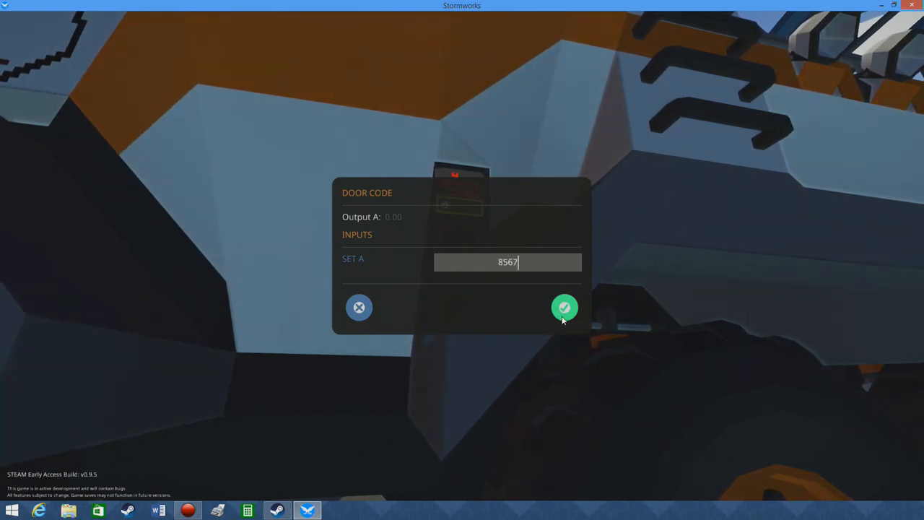
click(564, 307)
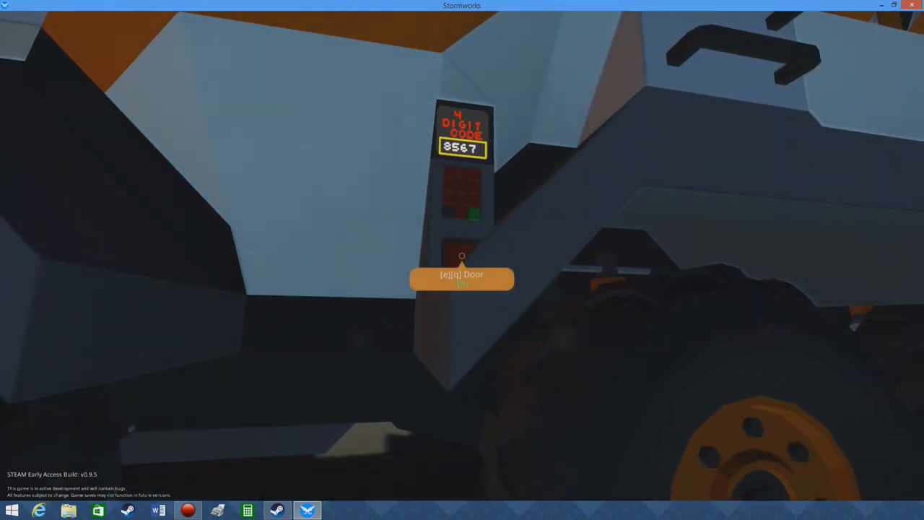
key(Escape)
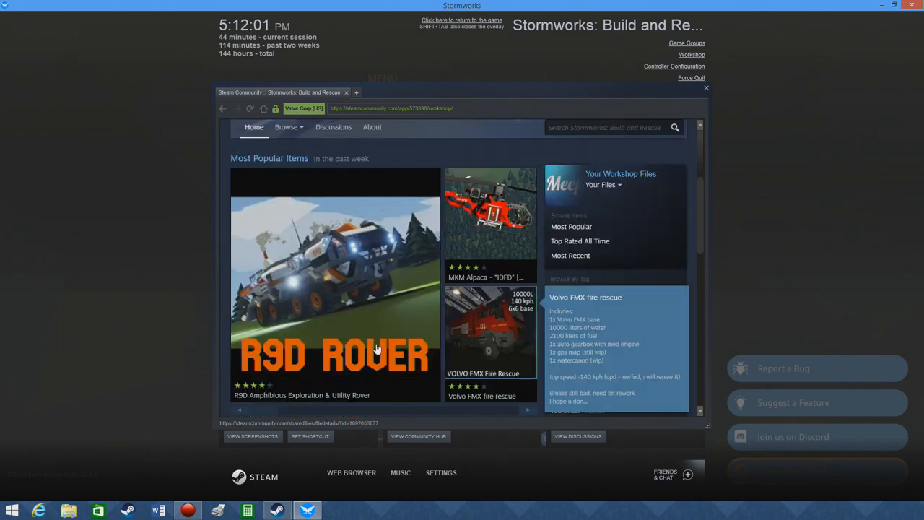
Step: View the R9D Rover workshop item and scroll to its Startup instructions for the door code
click(335, 282)
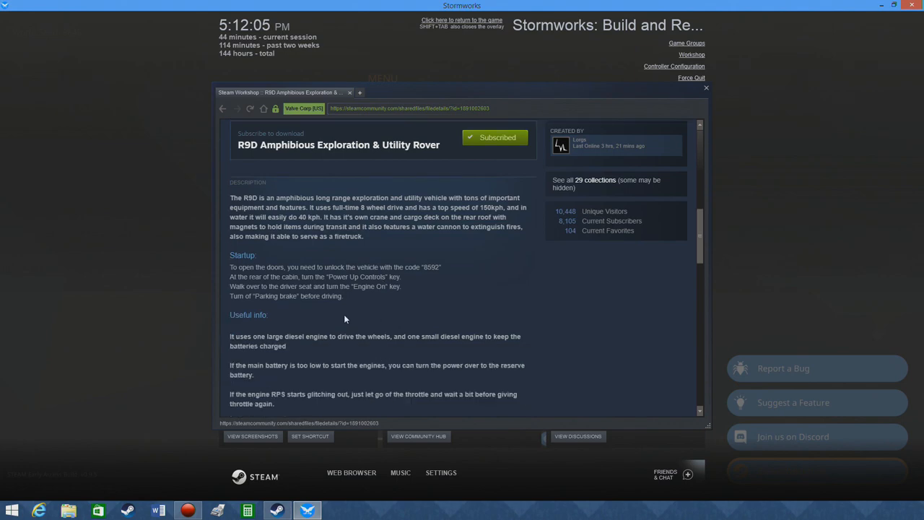
mouse_move(343, 216)
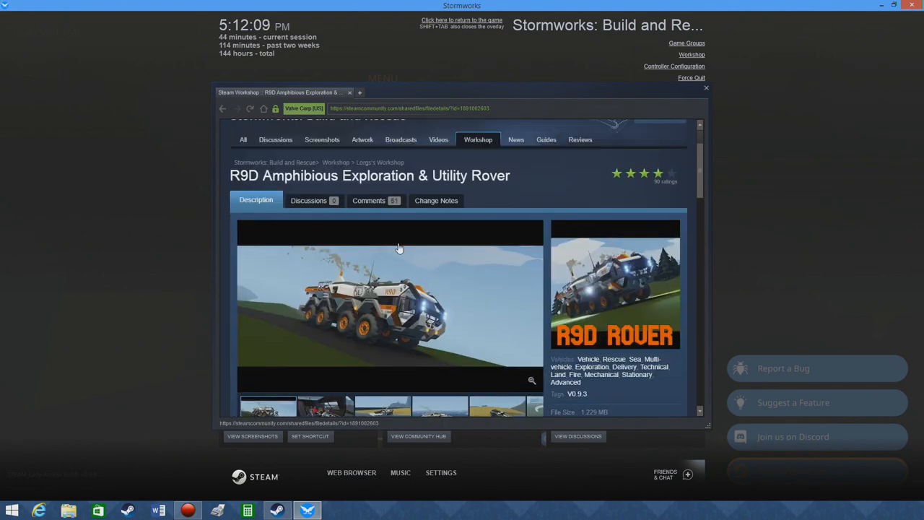
scroll(down, 3)
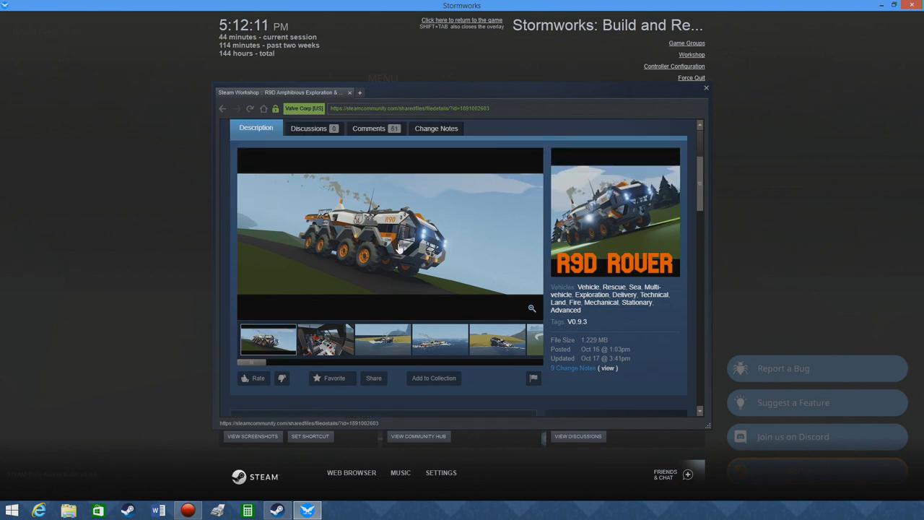
scroll(down, 3)
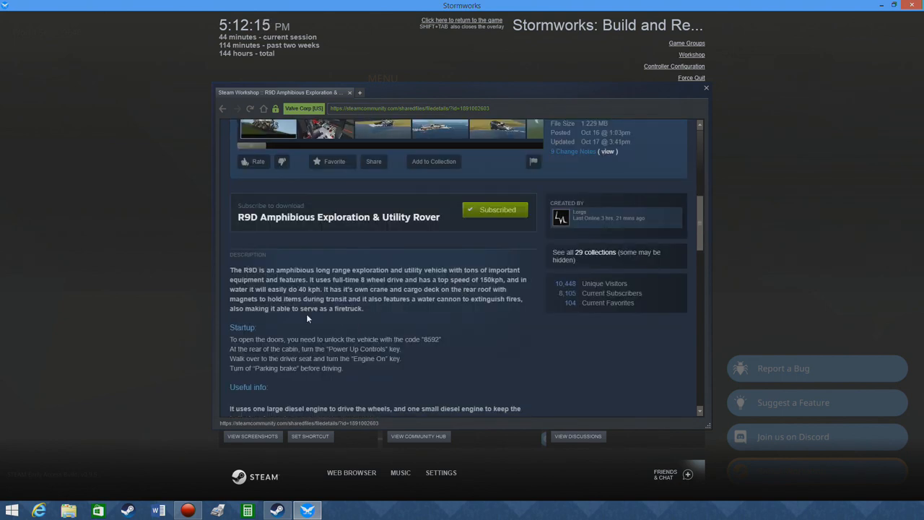
scroll(down, 3)
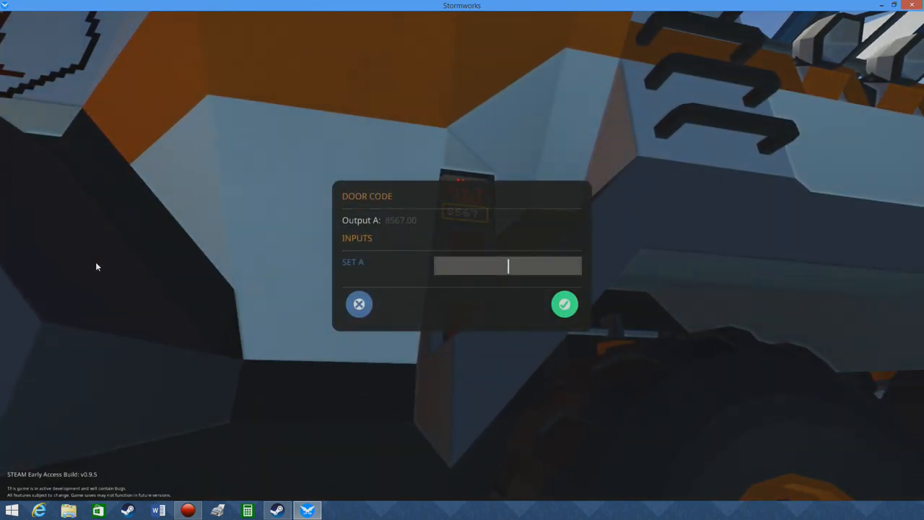
Step: Change the rover's door code to 8592 in Set A and confirm it
text(8592)
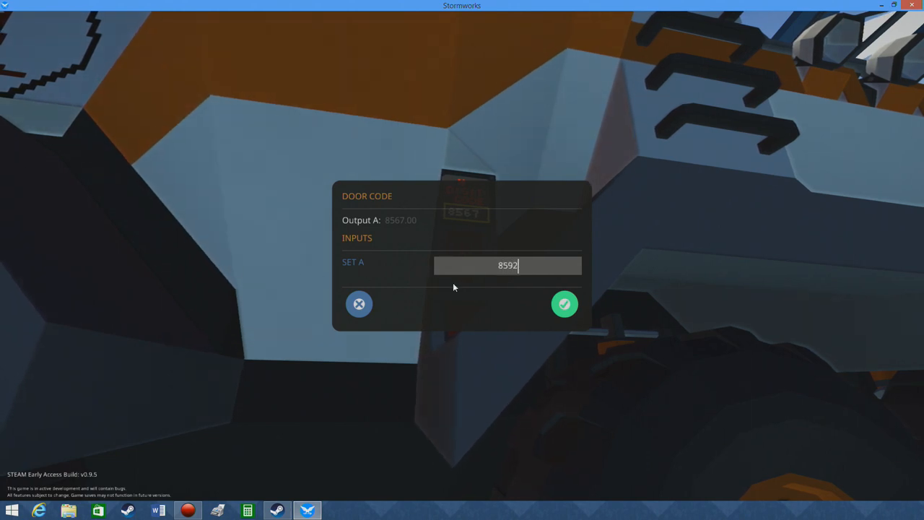
click(563, 303)
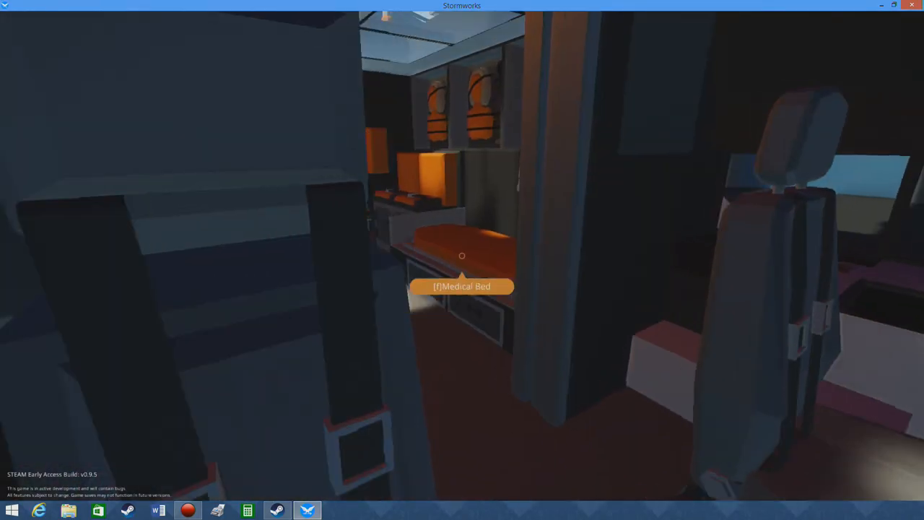
Step: Sit down in the rover's driver seat to reach the dashboard controls
key(f)
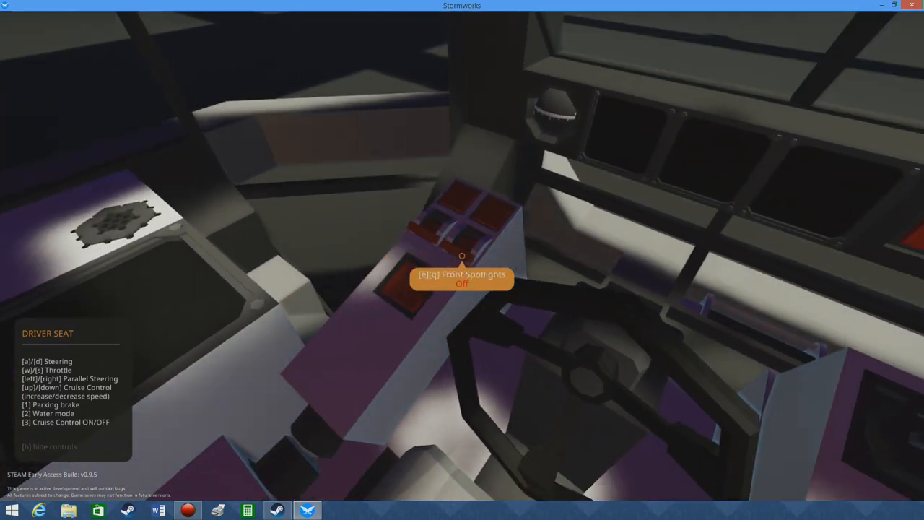
mouse_move(462, 260)
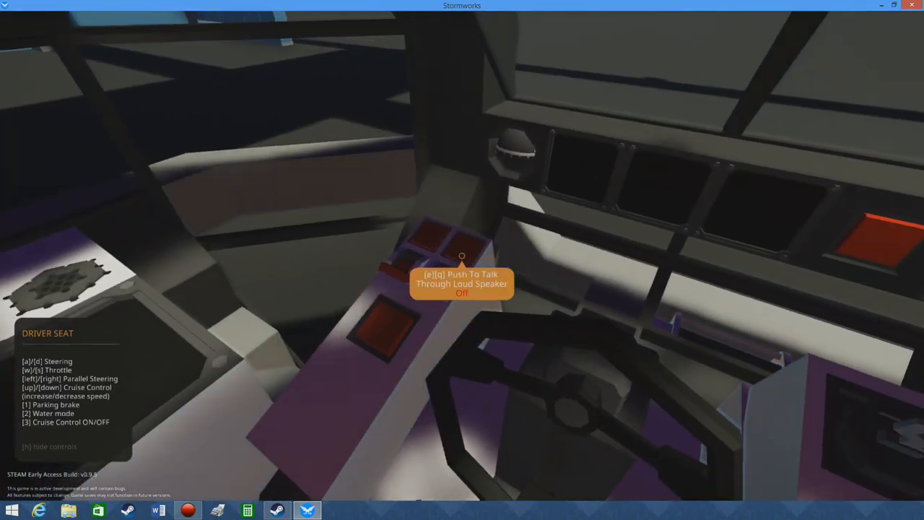